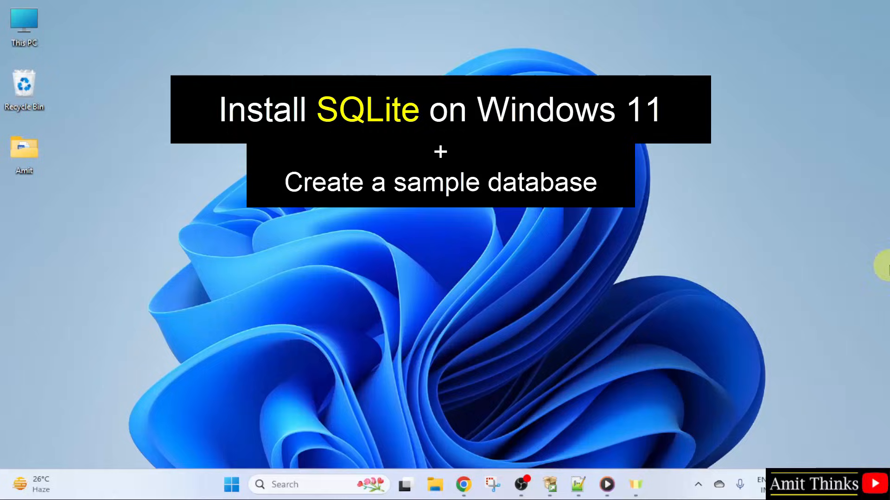
# Launch Google Chrome from the taskbar on a new Google tab.
pyautogui.click(463, 484)
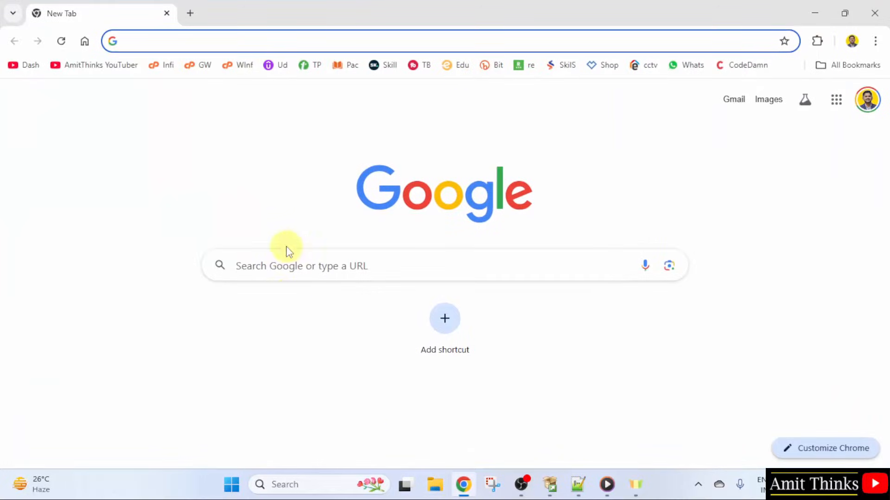
# Search Google for 'sqlite' and open the SQLite Home Page result.
pyautogui.write('sql')
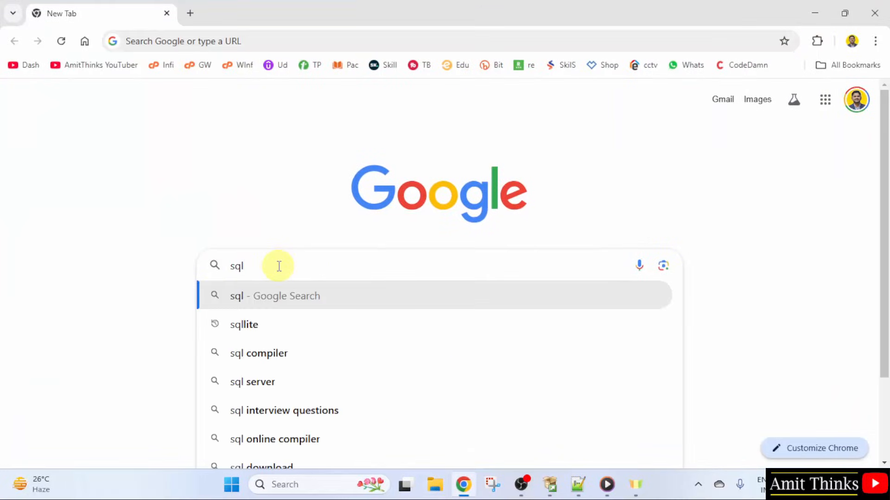
pyautogui.write('ite')
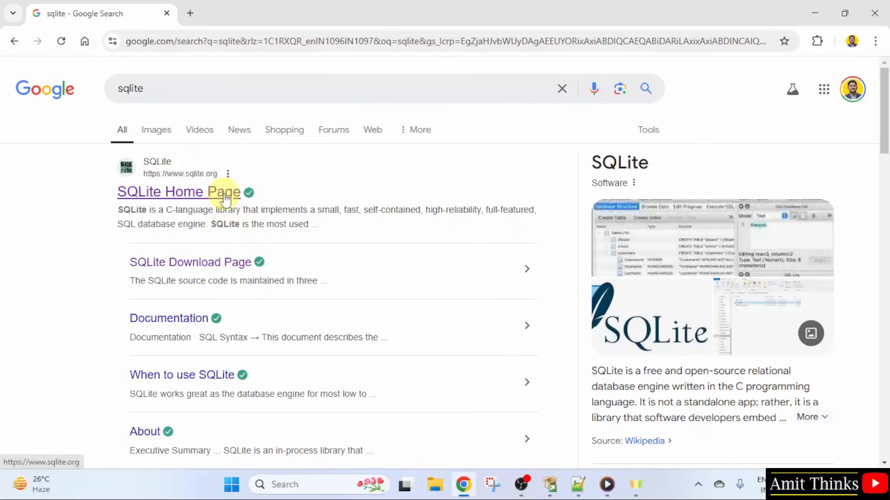
pyautogui.click(178, 192)
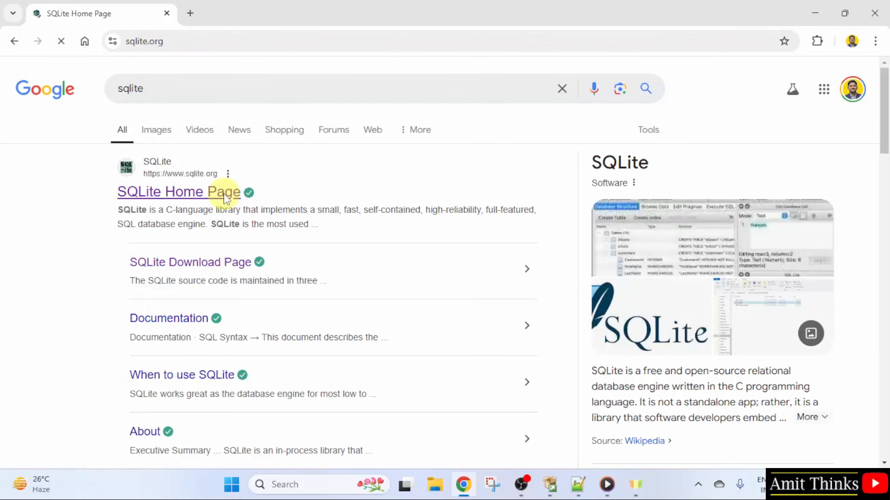
pyautogui.click(159, 192)
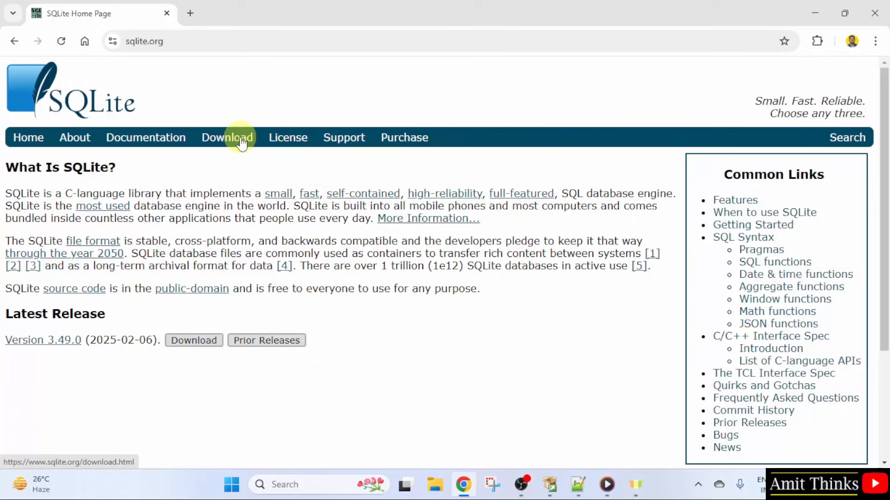
# Go to the SQLite Download page and scroll to Precompiled Binaries for Windows.
pyautogui.click(227, 137)
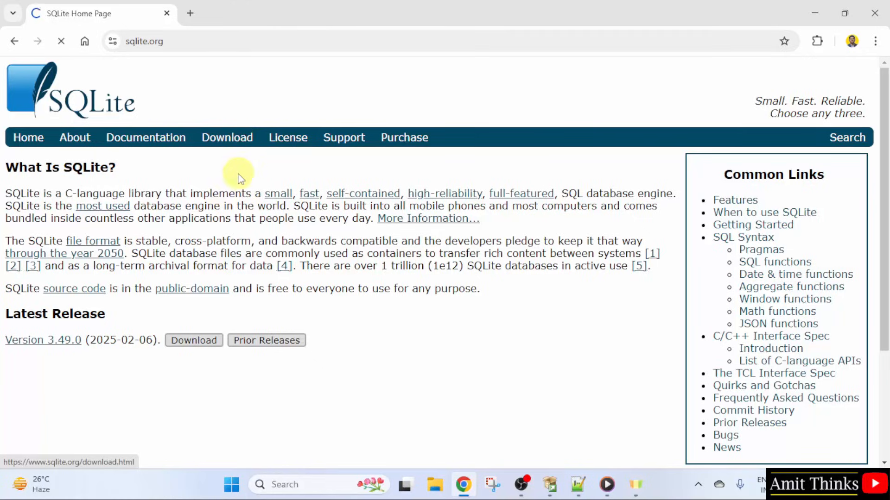
pyautogui.click(227, 137)
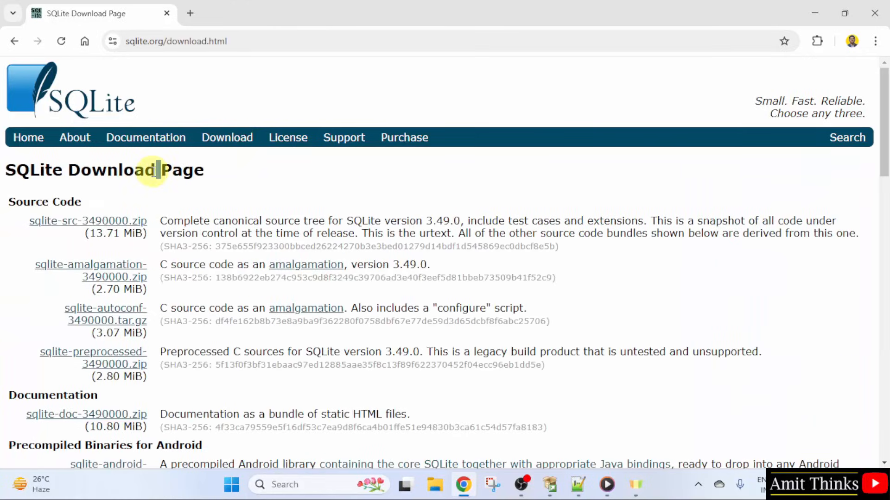
pyautogui.scroll(-3)
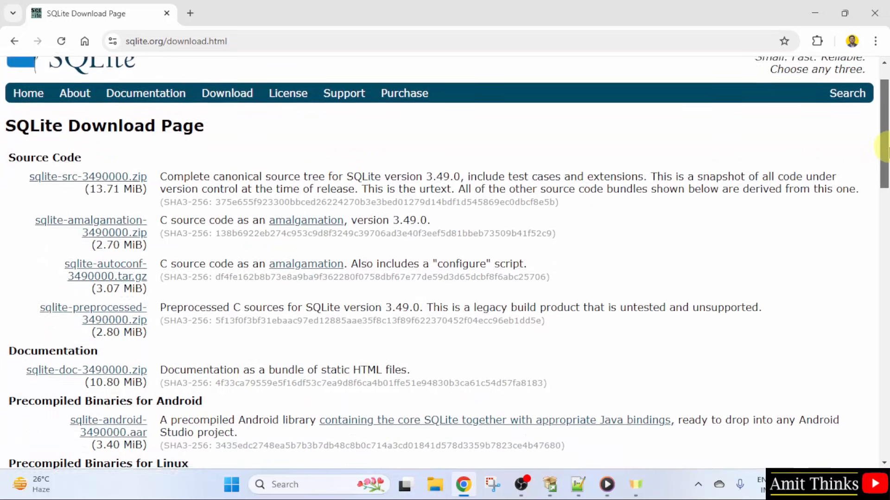
pyautogui.scroll(-3)
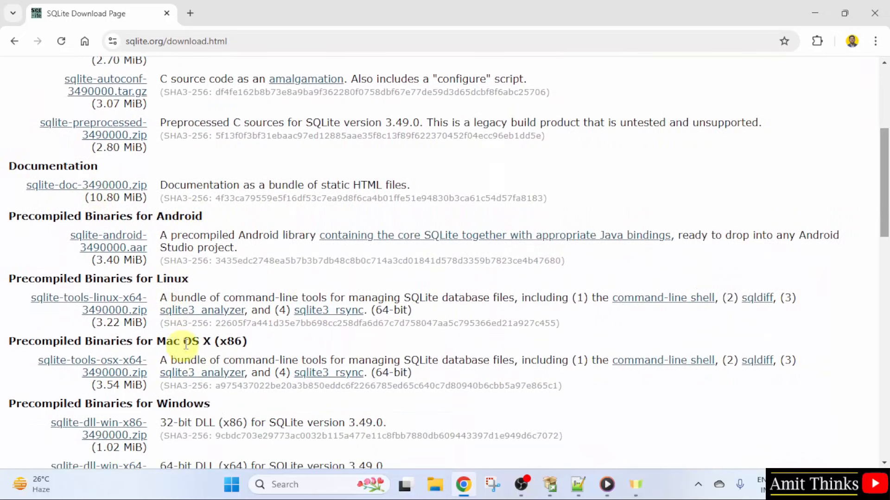
pyautogui.scroll(-3)
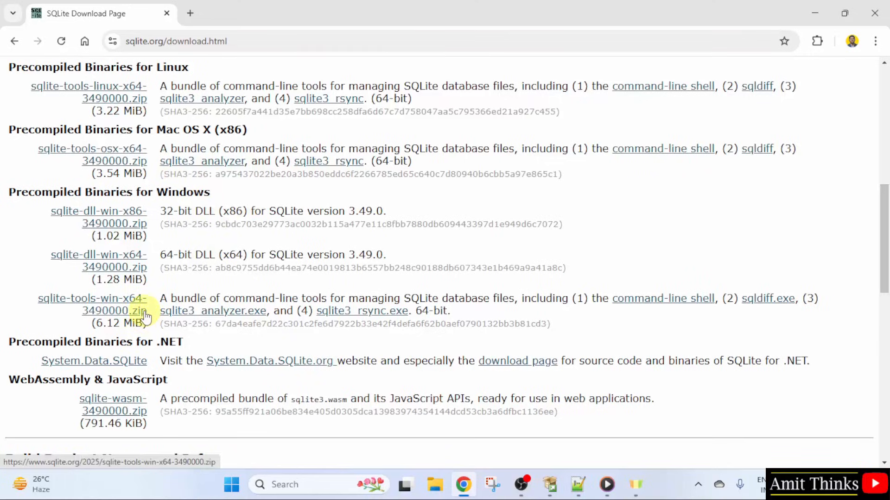
# Download sqlite-tools-win-x64-3490000.zip, the 64-bit Windows command-line tools.
pyautogui.doubleClick(189, 299)
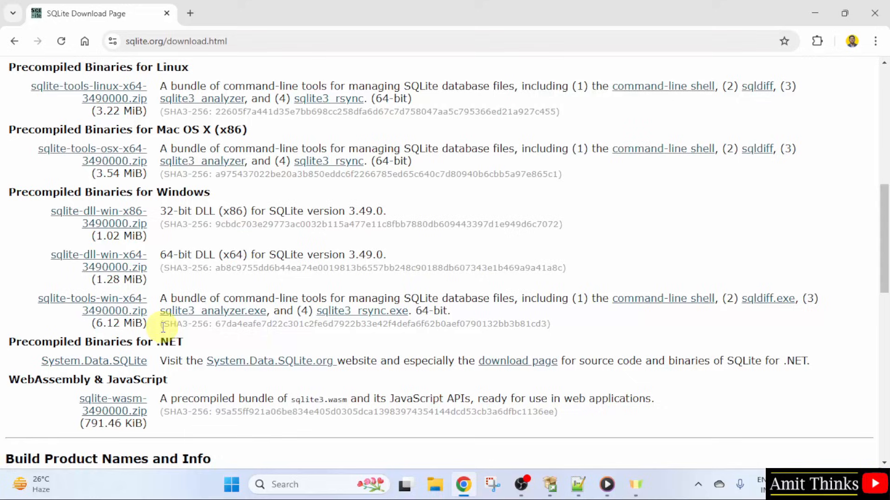
pyautogui.click(99, 310)
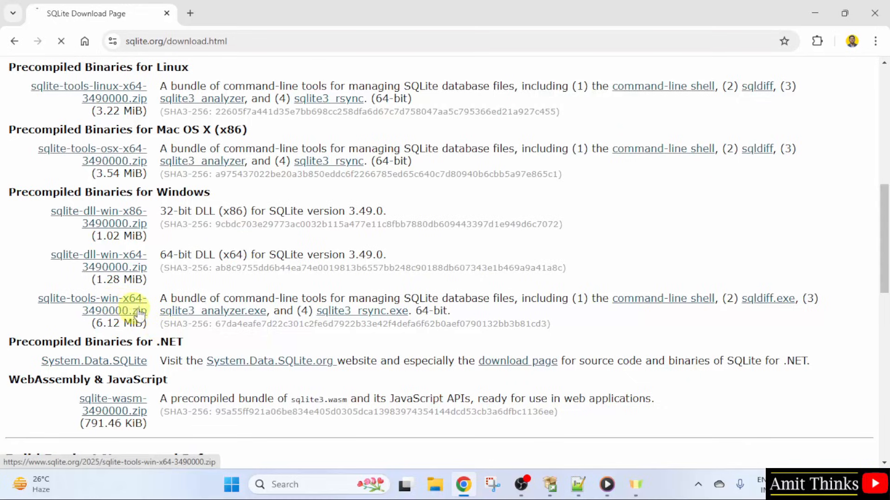
pyautogui.click(114, 311)
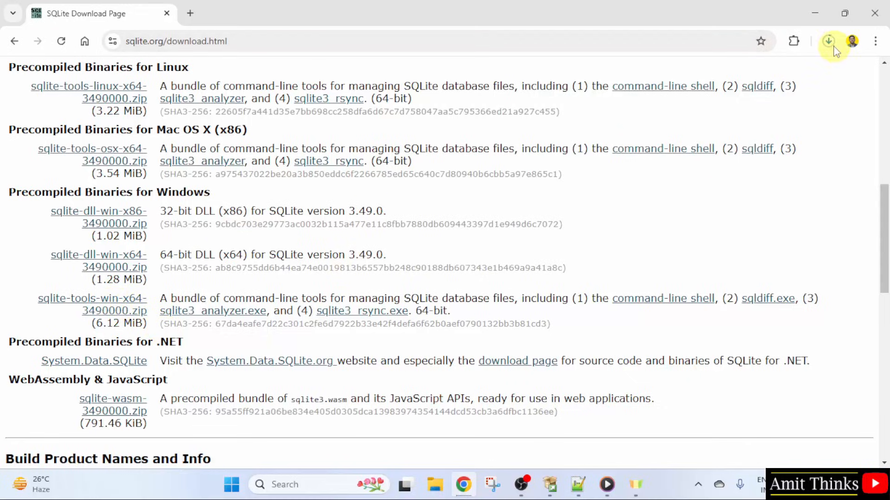
# Reveal sqlite-tools-win-x64-3490000.zip in Downloads using Chrome's download list 'Show in folder'.
pyautogui.click(828, 40)
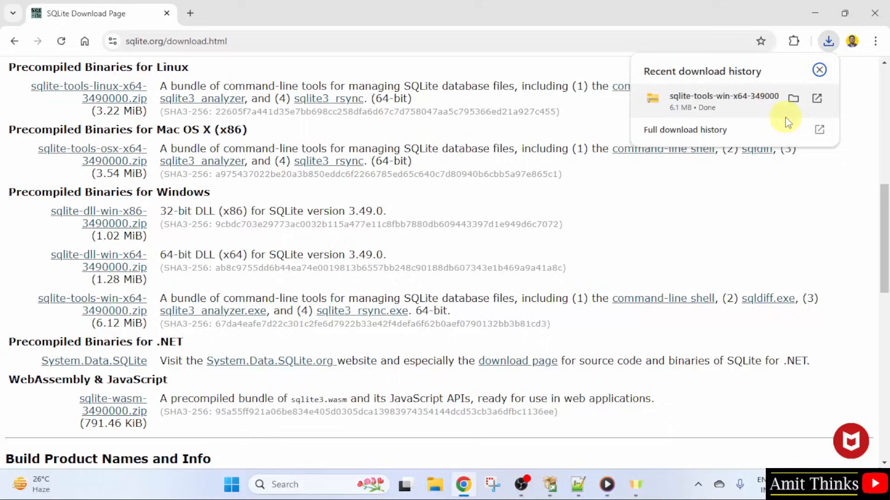
pyautogui.click(794, 98)
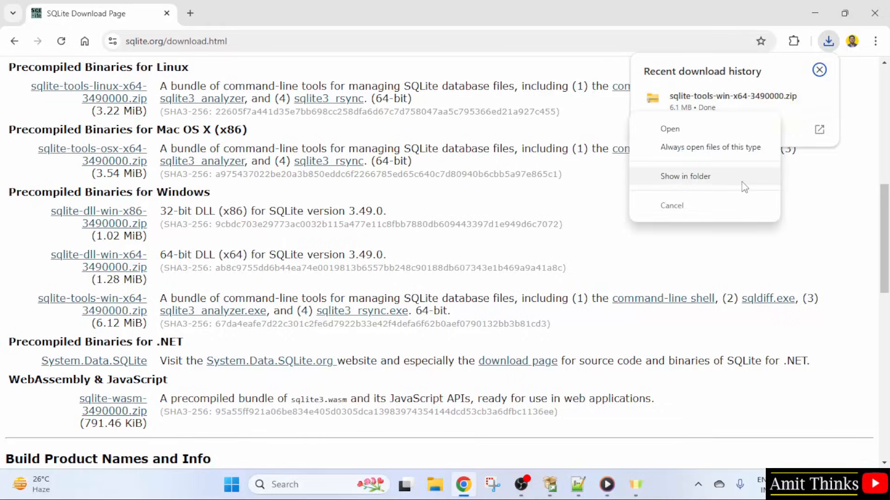
pyautogui.click(684, 176)
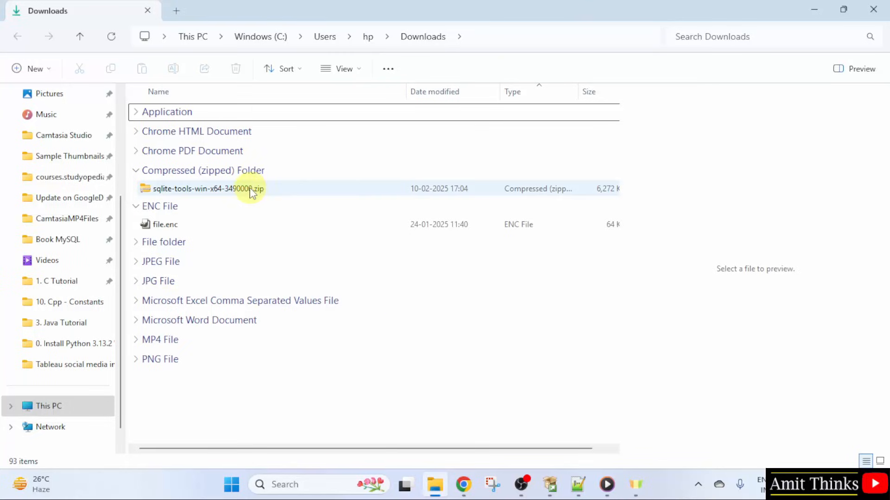
pyautogui.moveTo(270, 190)
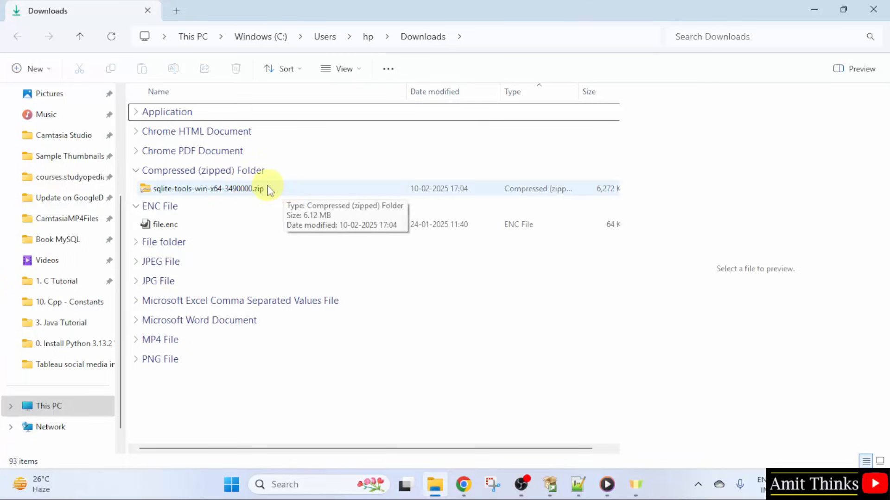
# Extract All the SQLite tools zip into the suggested sqlite-tools-win-x64-3490000 folder.
pyautogui.rightClick(206, 188)
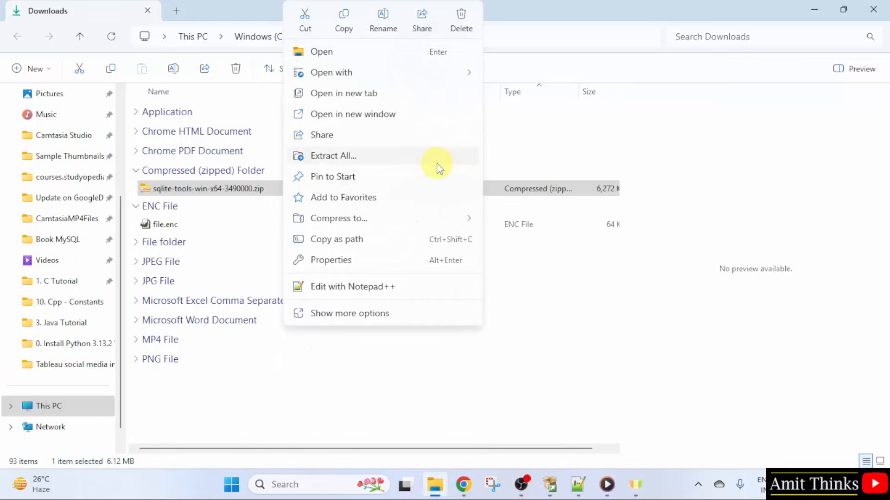
pyautogui.click(333, 156)
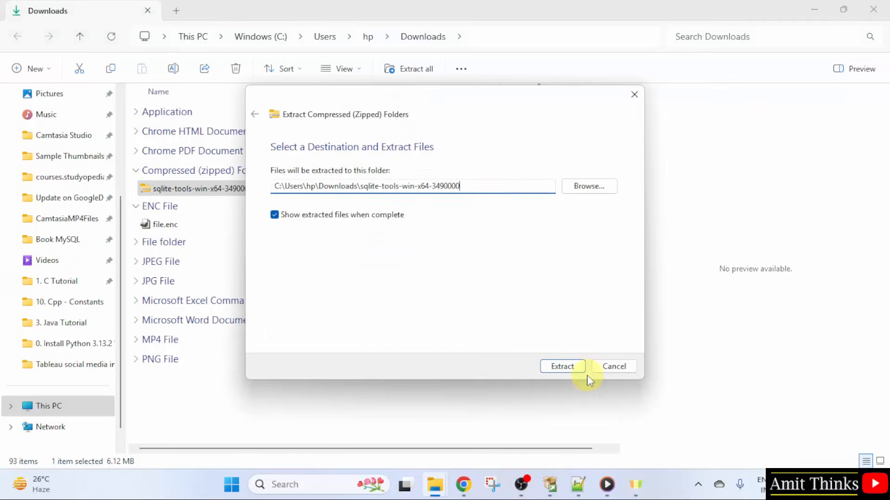
pyautogui.click(562, 366)
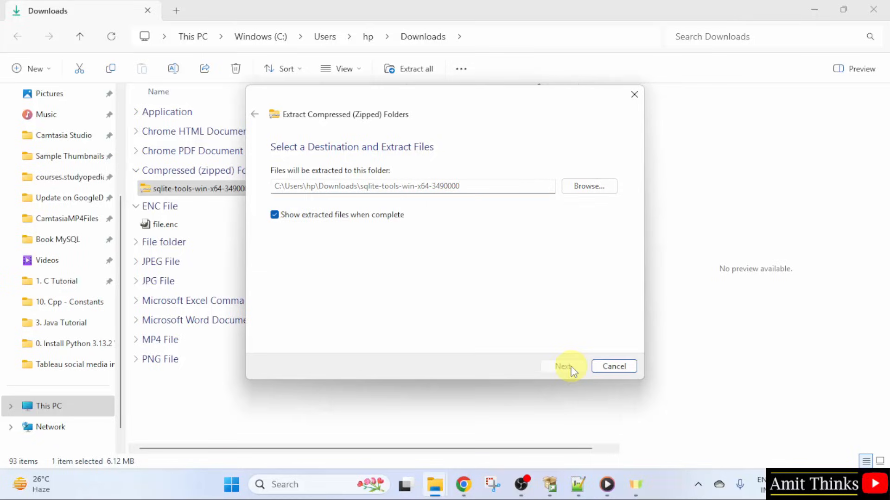
pyautogui.click(562, 366)
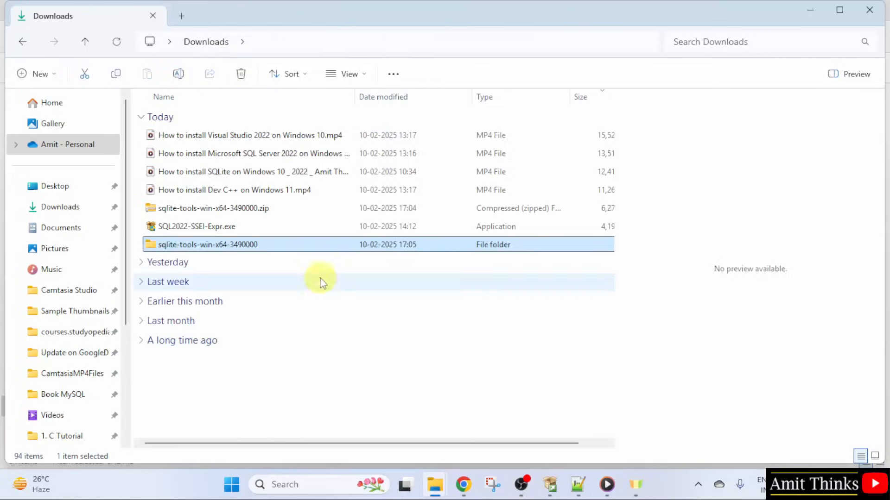
# Rename the extracted sqlite-tools-win-x64-3490000 folder to 'sqlite'.
pyautogui.rightClick(207, 245)
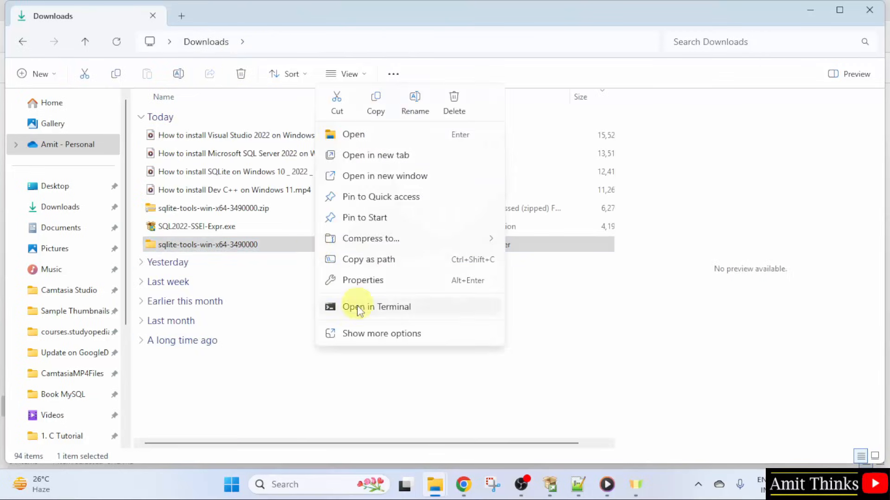
pyautogui.click(382, 333)
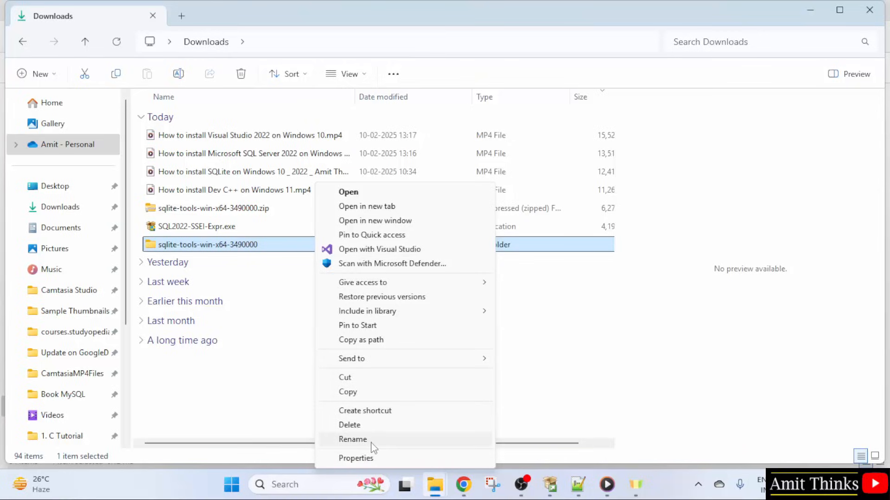
pyautogui.click(352, 439)
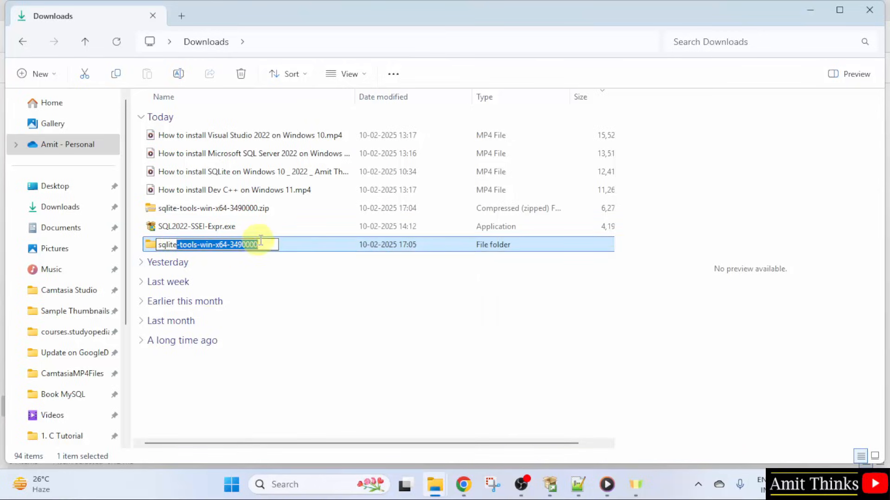
pyautogui.write('sqlite')
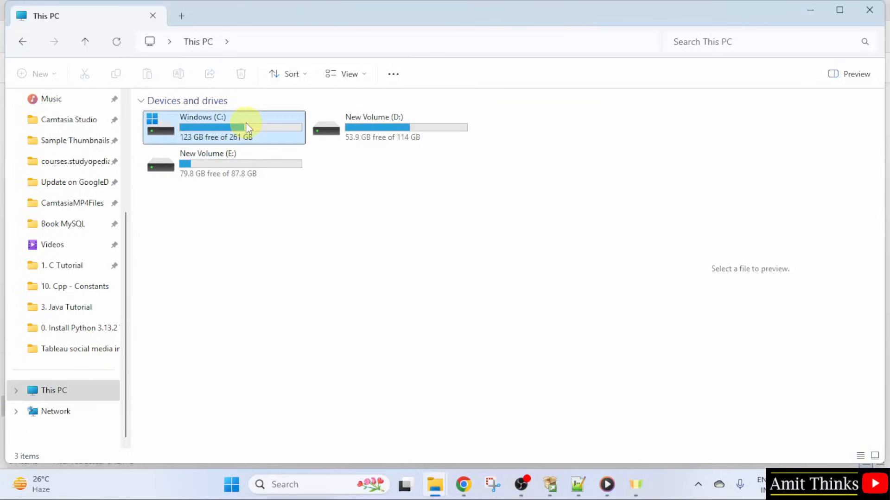
# Open the sqlite folder on the Windows (C:) drive, then minimize File Explorer.
pyautogui.doubleClick(223, 127)
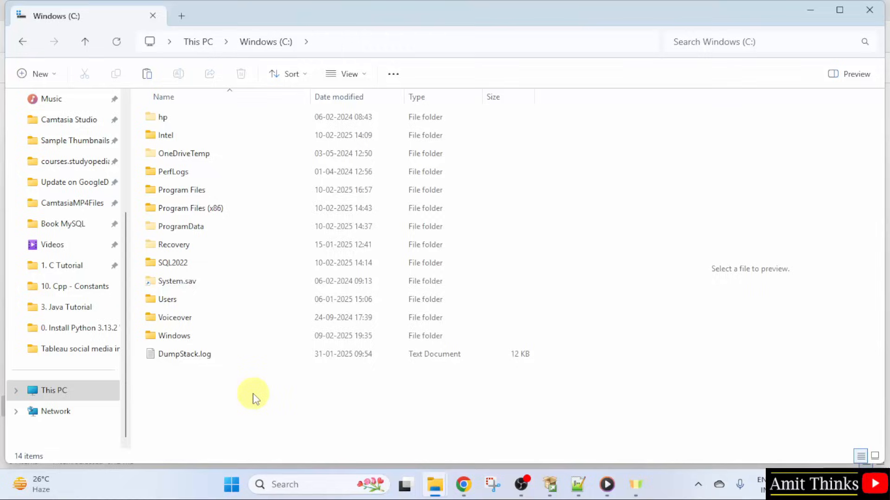
pyautogui.moveTo(275, 418)
pyautogui.write('sqlite')
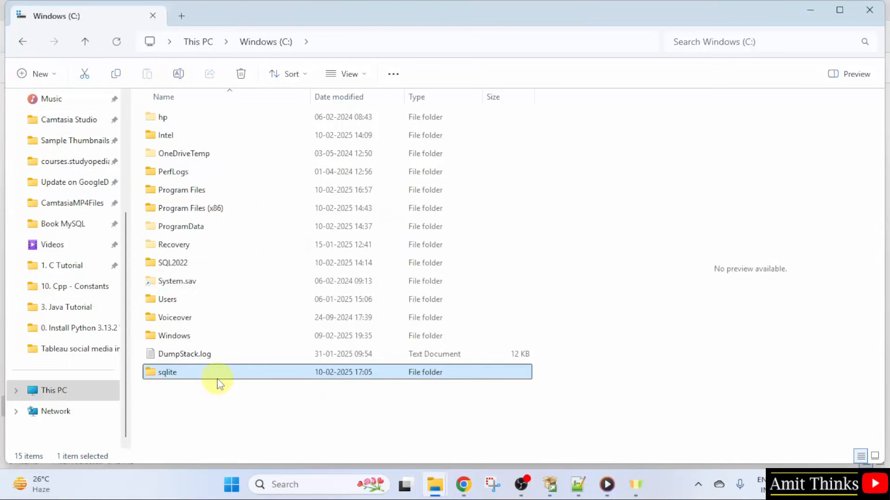
pyautogui.doubleClick(167, 372)
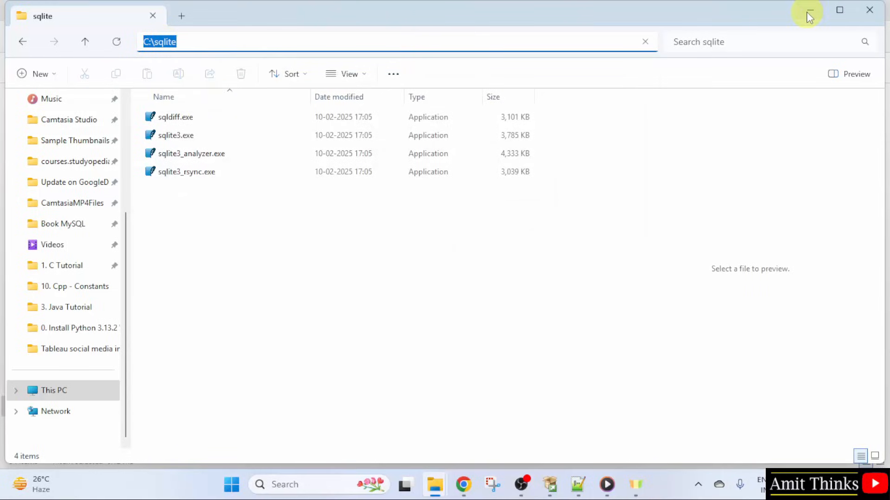
pyautogui.click(807, 10)
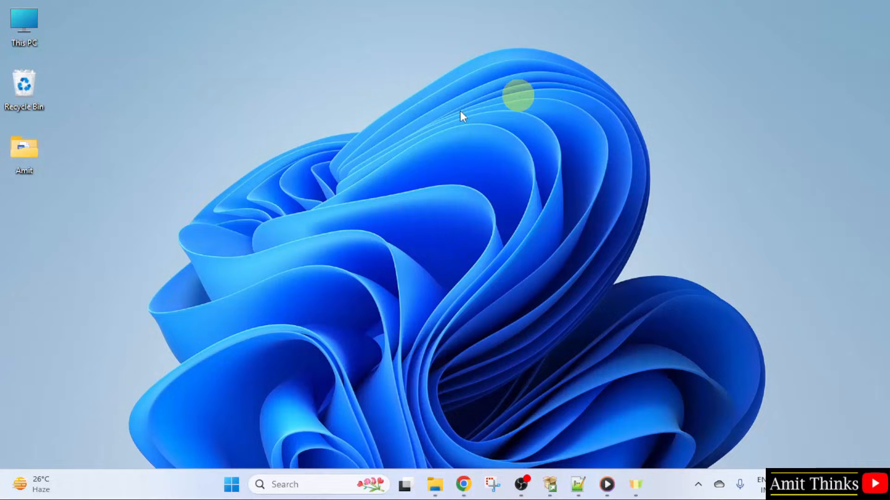
# Add C:\sqlite as a new Path entry in the system environment variables.
pyautogui.click(231, 484)
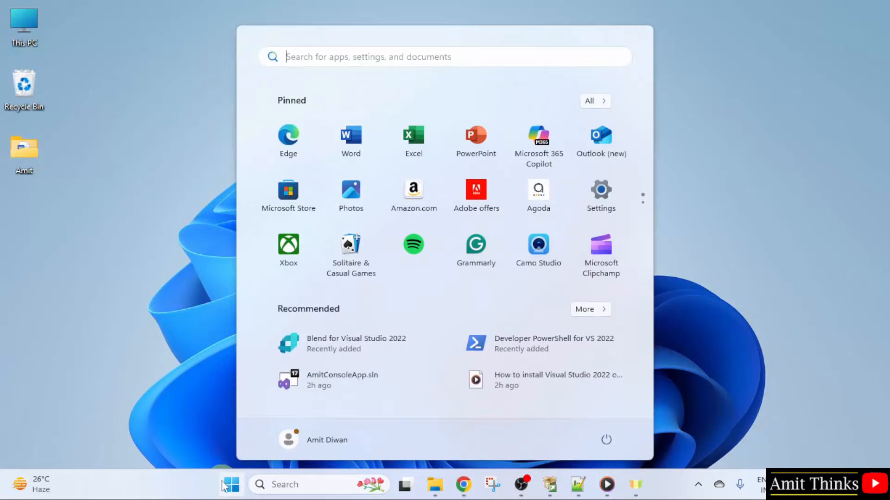
pyautogui.write('enviro')
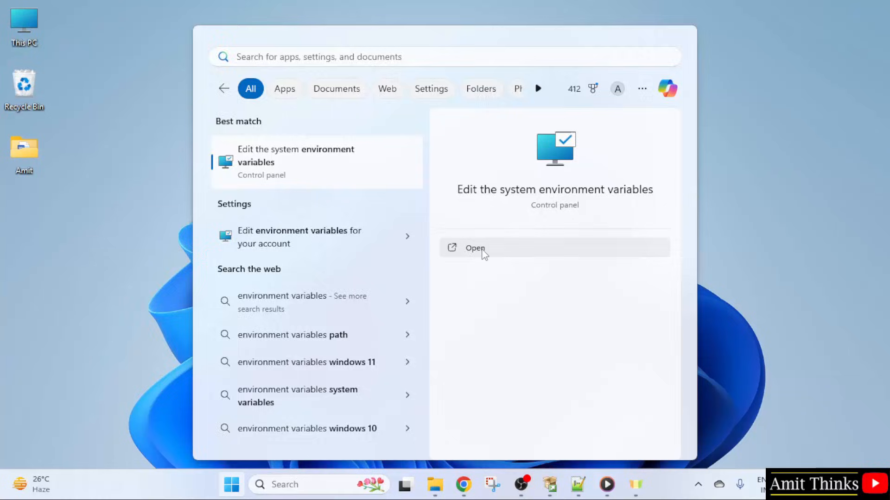
pyautogui.click(475, 248)
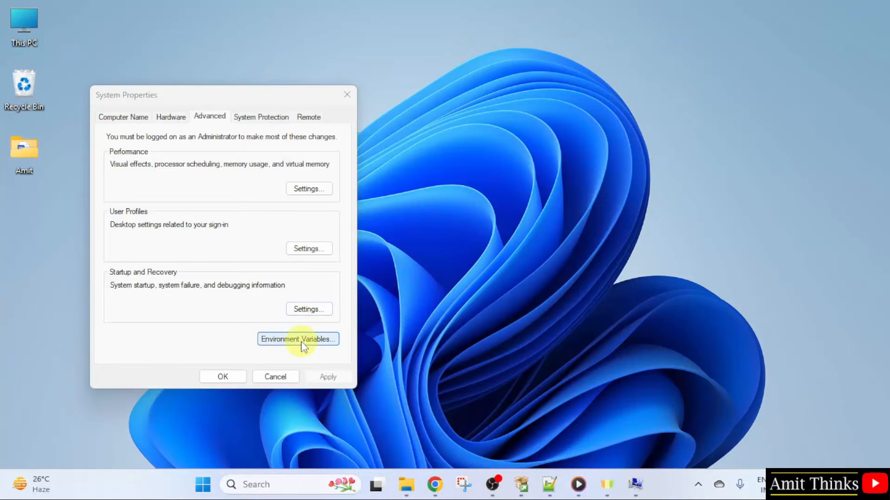
pyautogui.click(298, 339)
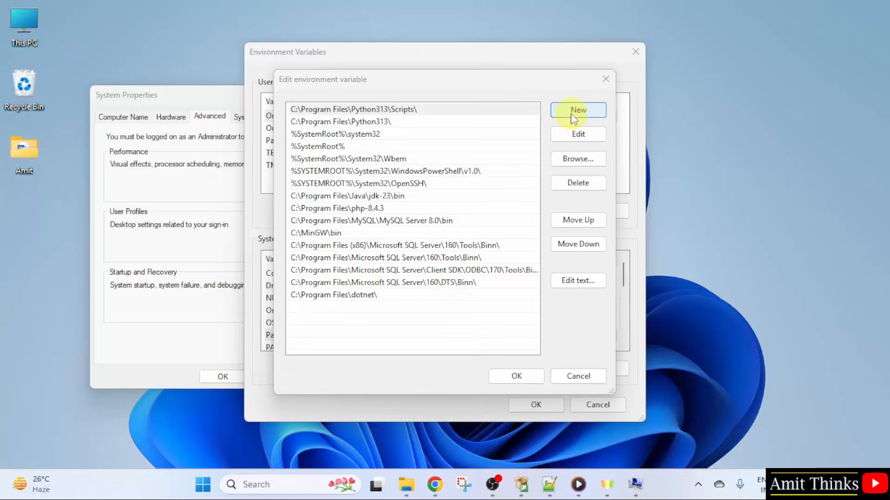
pyautogui.click(578, 110)
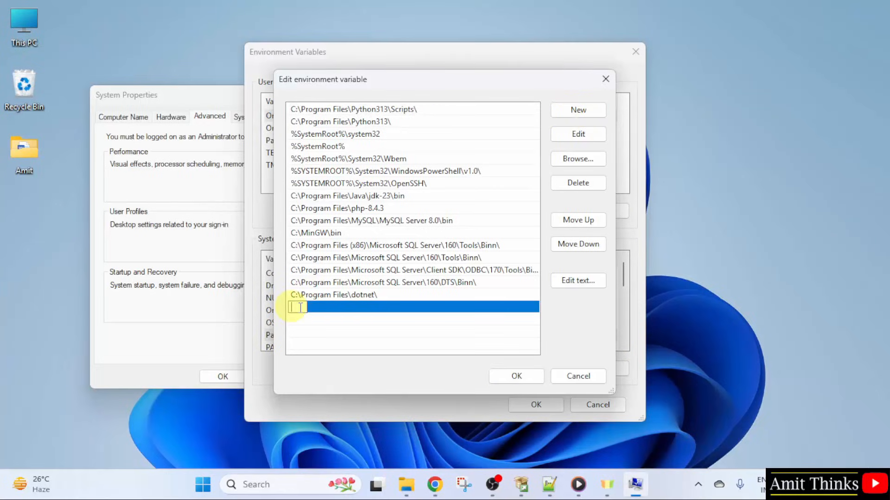
pyautogui.write('C:\\sqlite')
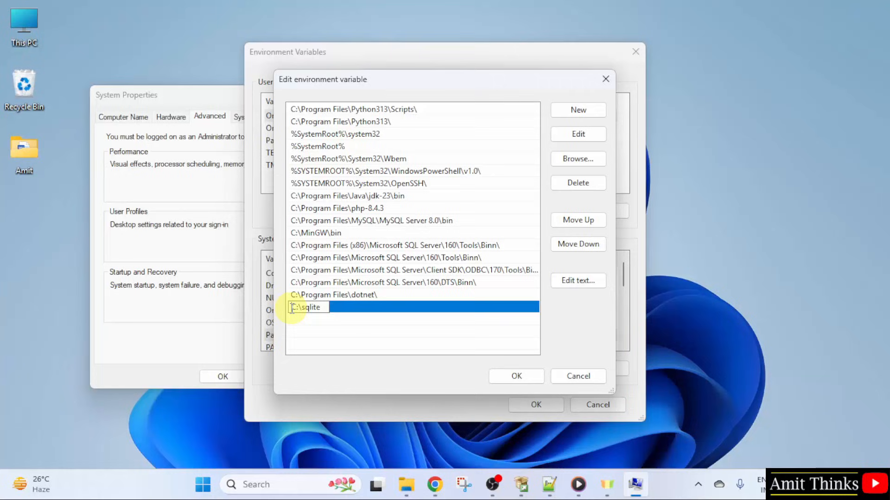
pyautogui.click(515, 377)
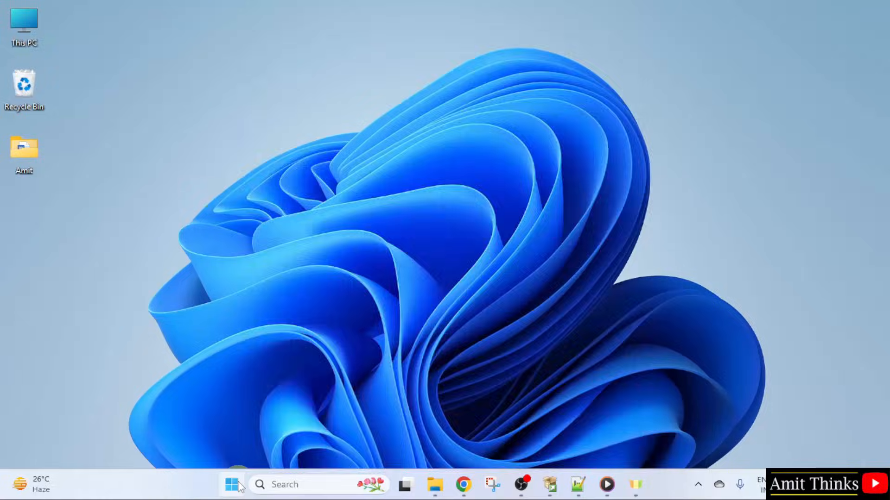
# Open Command Prompt and run sqlite3, reaching the SQLite 3.49.0 sqlite> prompt.
pyautogui.write('cmd')
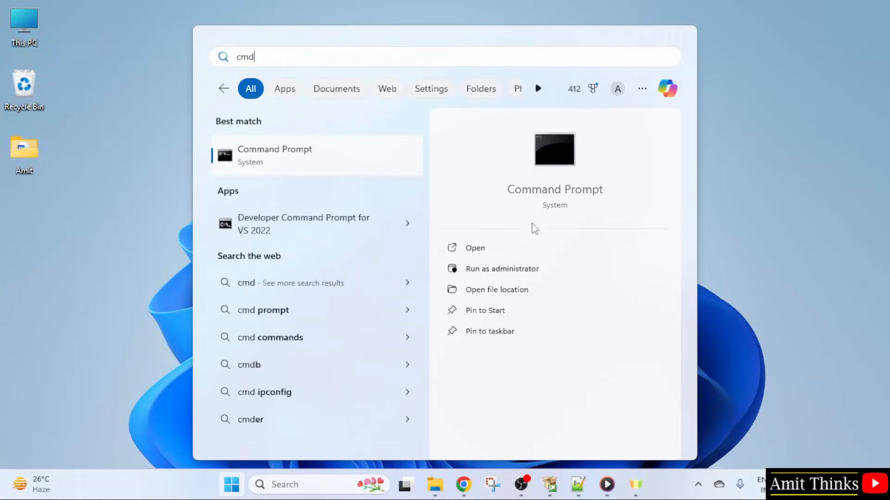
pyautogui.click(475, 248)
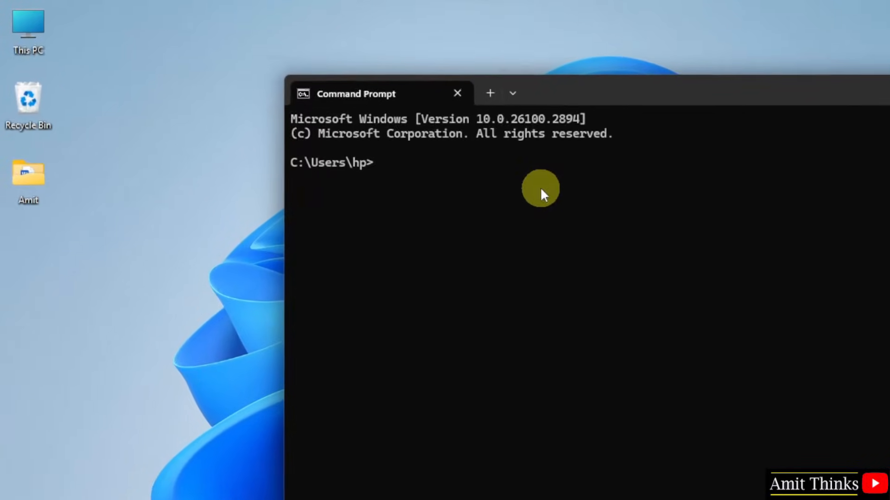
pyautogui.write('sqlite3')
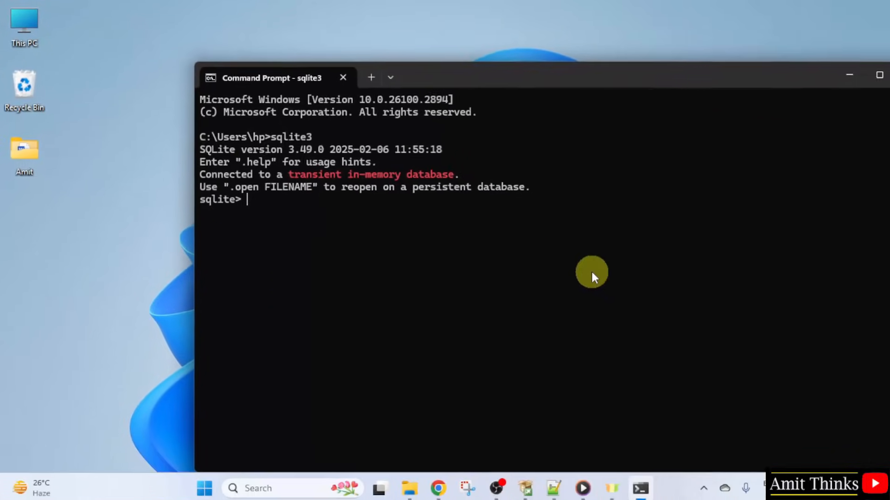
# Minimize Command Prompt, then make a desktop folder named 'database' and open it.
pyautogui.click(342, 77)
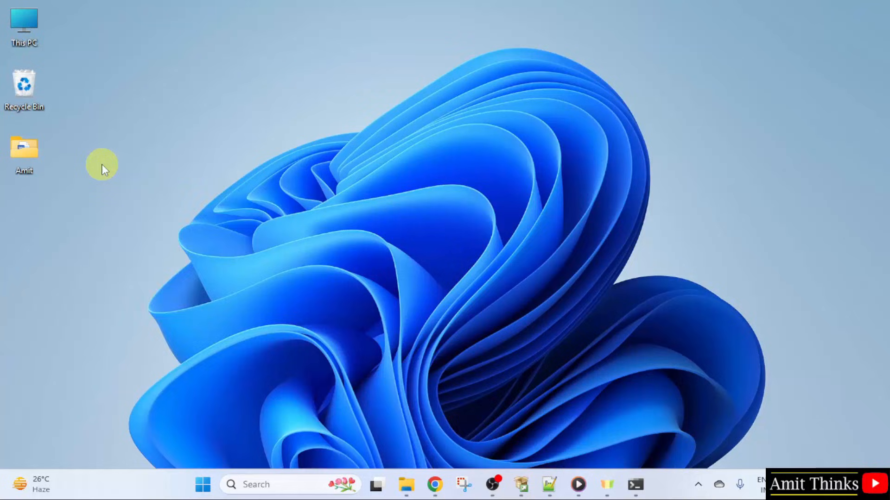
pyautogui.rightClick(102, 167)
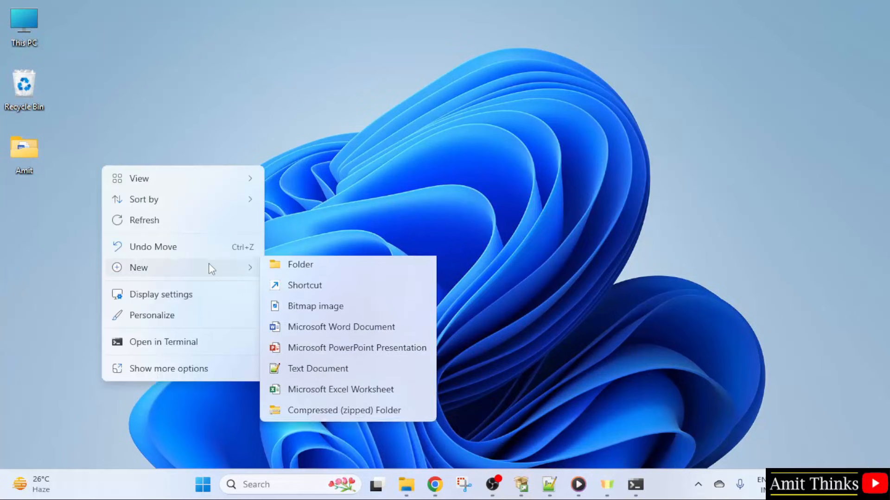
pyautogui.click(300, 265)
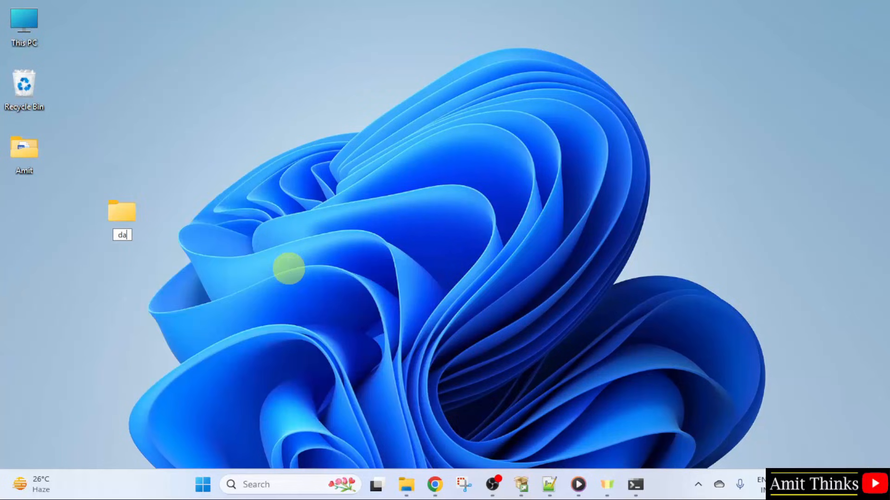
pyautogui.write('database')
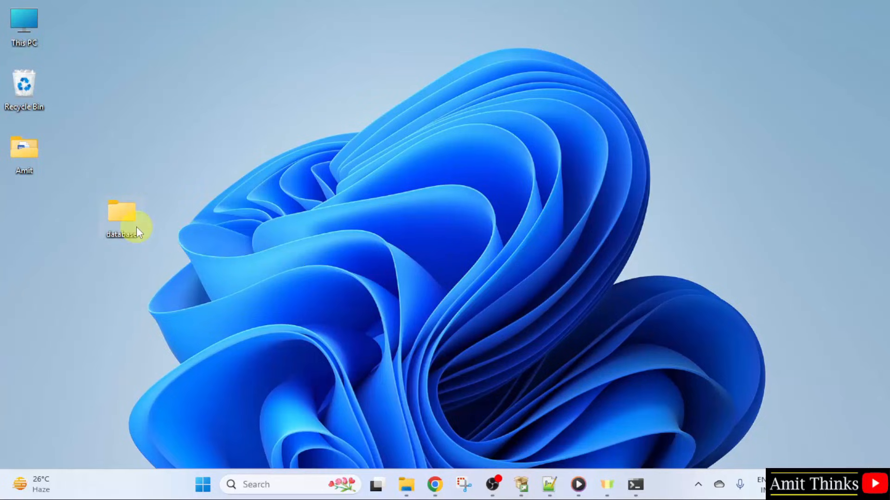
pyautogui.doubleClick(124, 214)
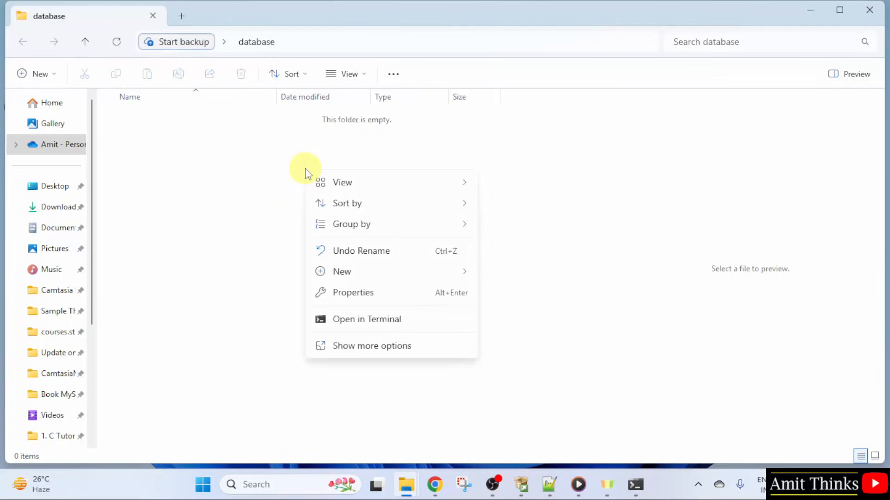
# Run 'sqlite3 amitdb' and '.databases' in PowerShell, then locate the amitdb file and folder path in Explorer.
pyautogui.click(366, 318)
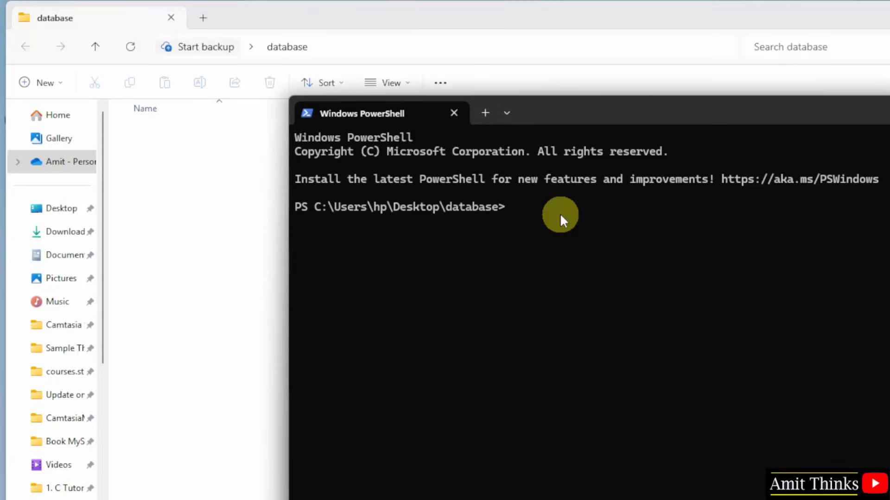
pyautogui.write('sqlite3 am')
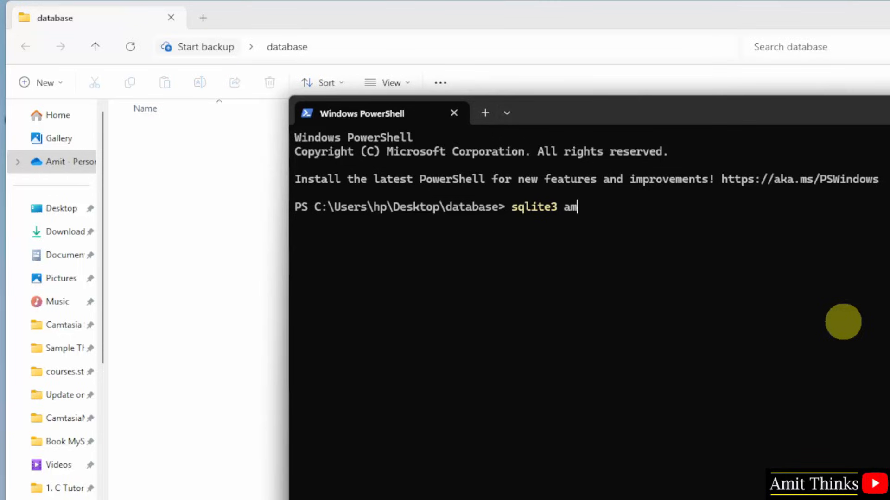
pyautogui.write('itdb')
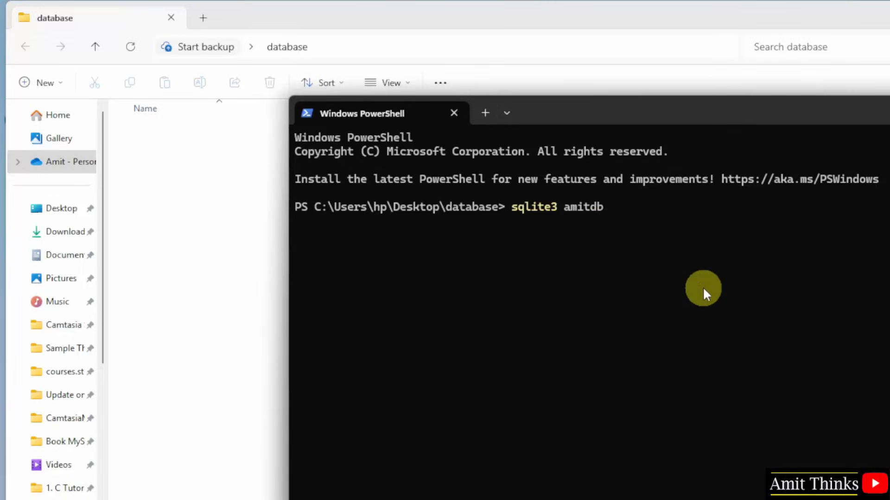
pyautogui.moveTo(624, 237)
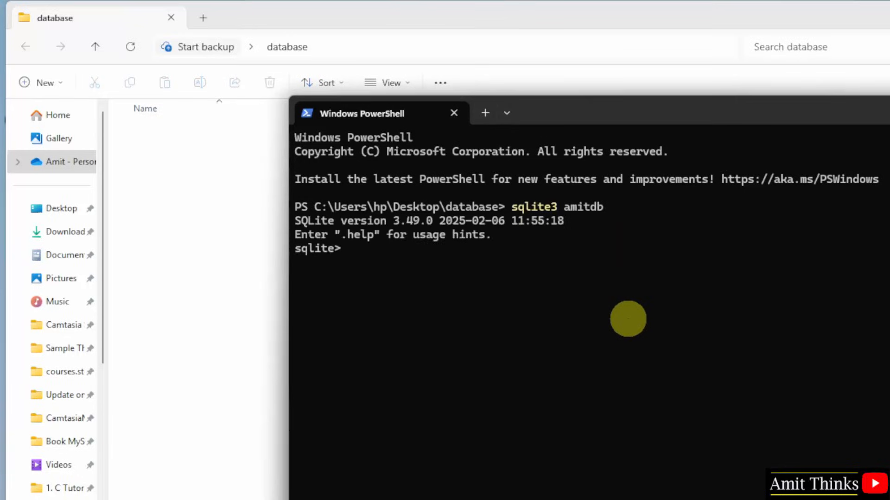
pyautogui.moveTo(536, 224)
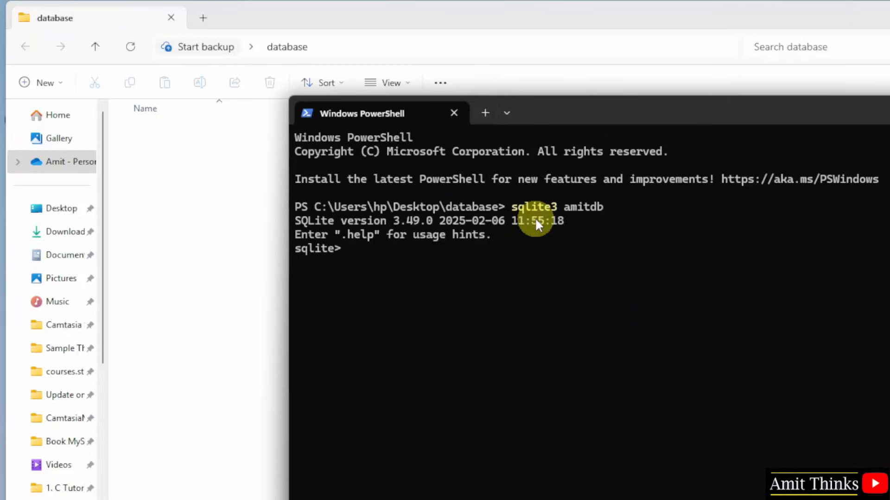
pyautogui.moveTo(505, 278)
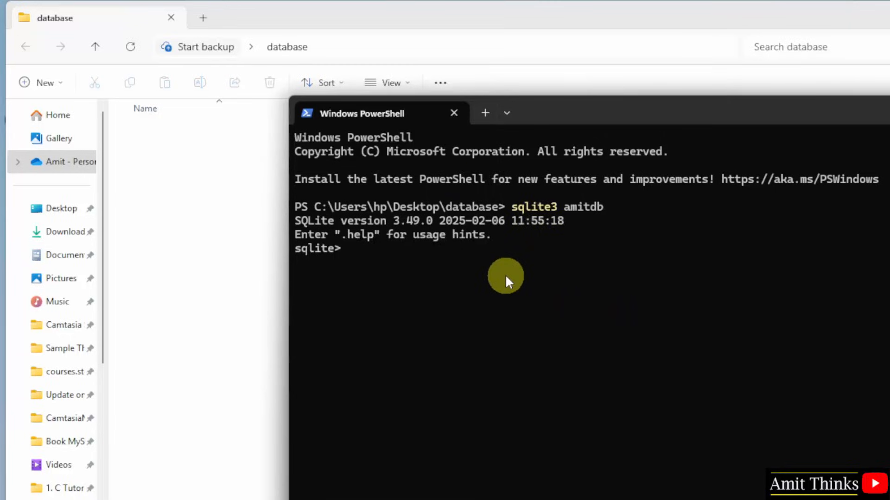
pyautogui.write('.database')
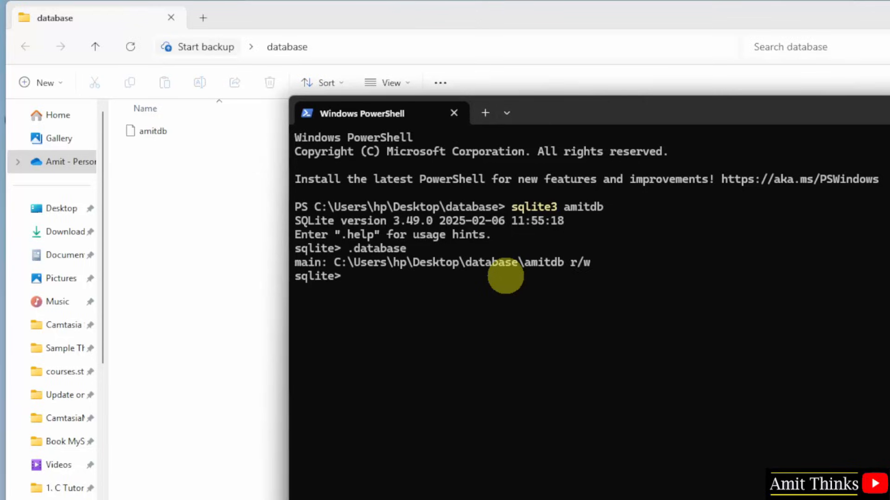
pyautogui.moveTo(636, 267)
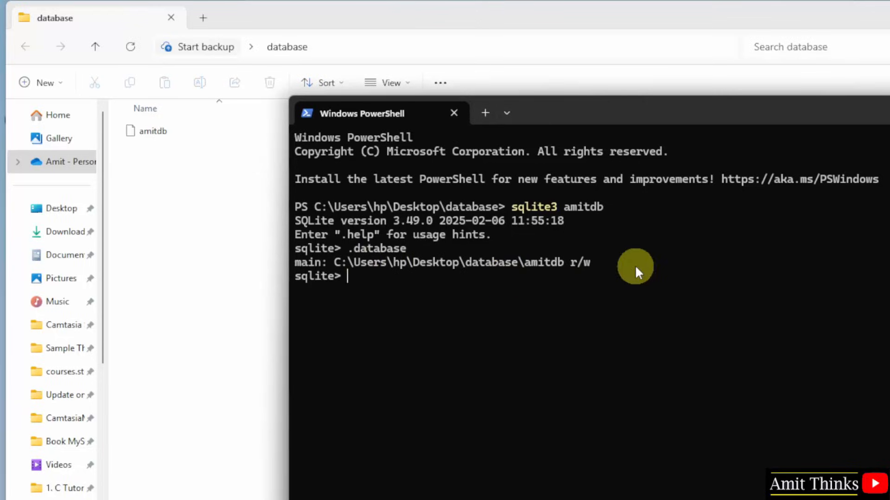
pyautogui.click(153, 130)
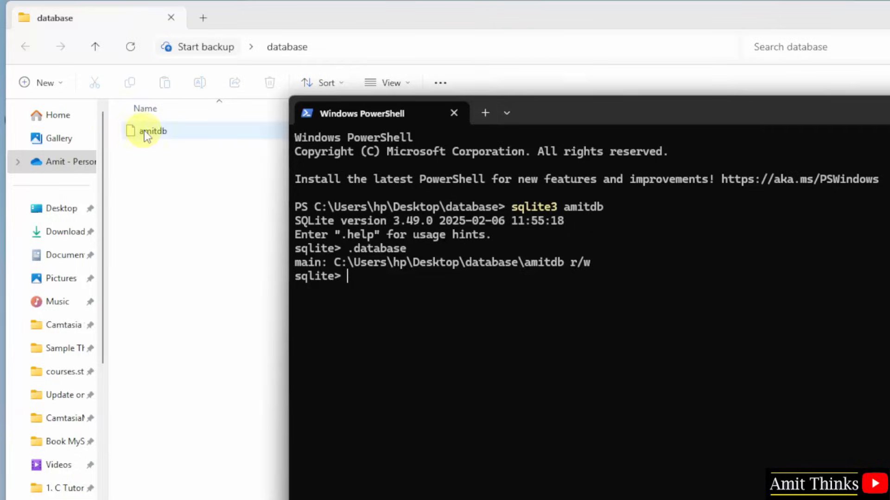
pyautogui.click(286, 46)
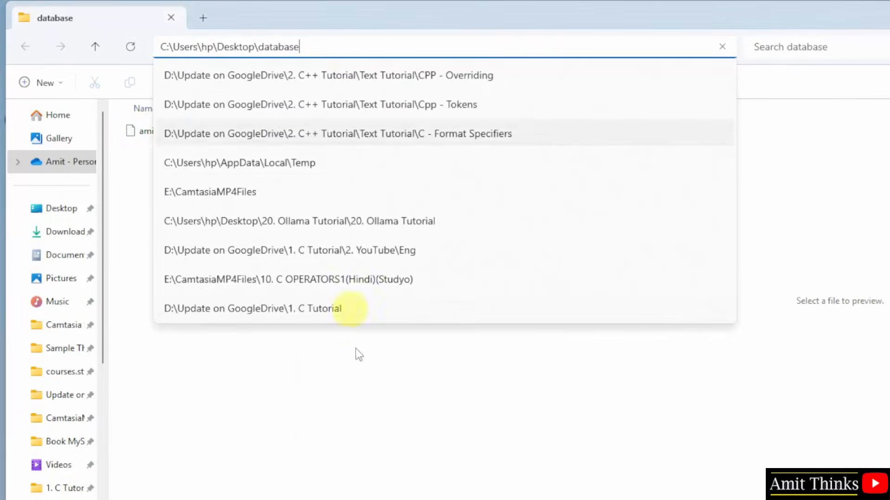